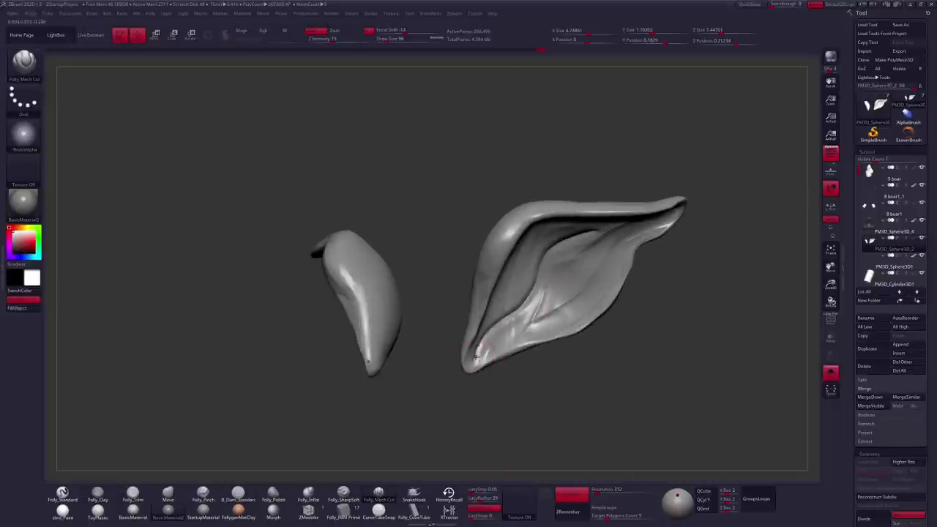
- Carve a wrinkle stroke into the back of the ear with the Dam_Standard brush
{"action": "left_click_drag", "start_coordinate": [512, 293], "coordinate": [509, 246]}
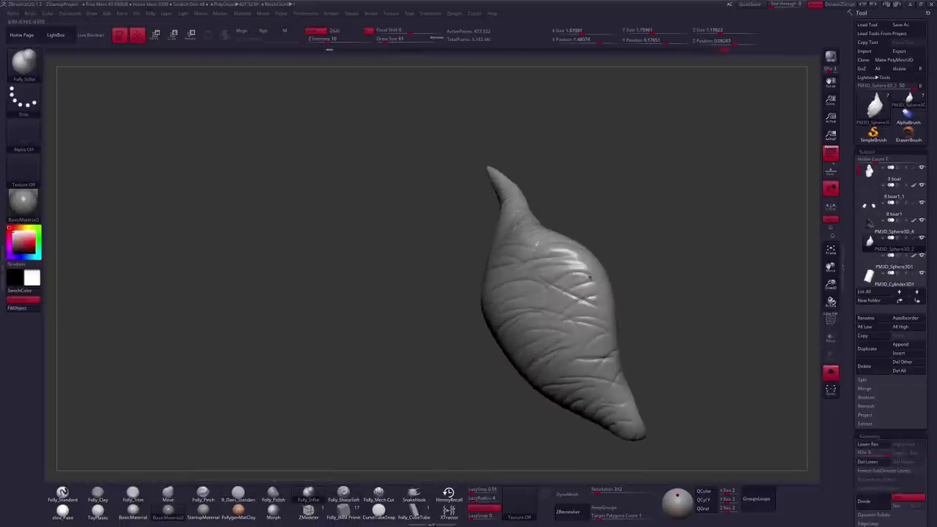
- Stroke additional fine wrinkle detail across the ear surface
{"action": "left_click_drag", "start_coordinate": [556, 278], "coordinate": [468, 308]}
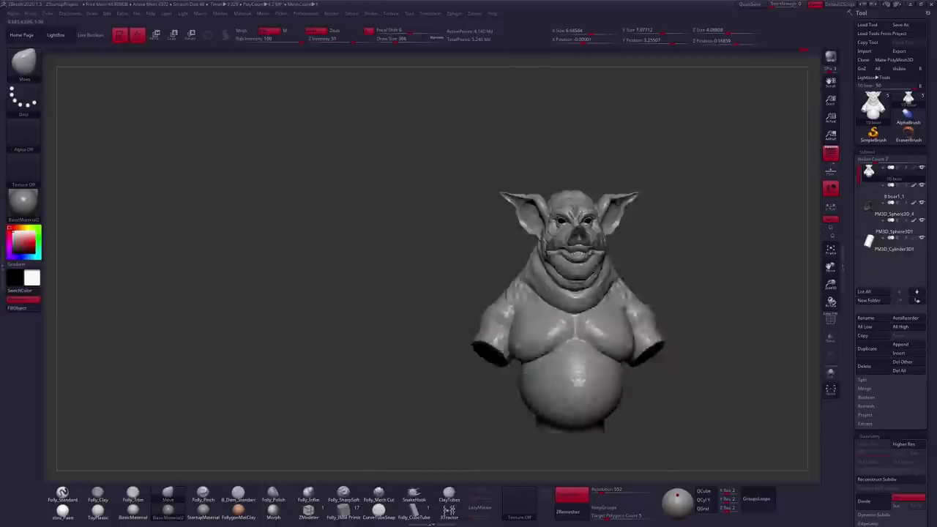
- Drag the ear SubTool into position on the pig head
{"action": "left_click_drag", "start_coordinate": [571, 292], "coordinate": [447, 315]}
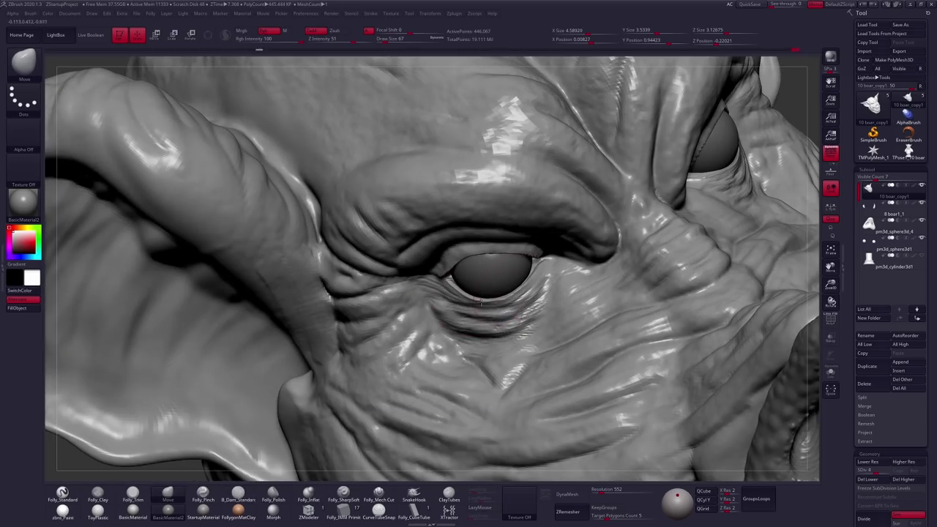
- Sculpt a deep crease line into the skin beside the creature's eye
{"action": "left_click_drag", "start_coordinate": [482, 300], "coordinate": [461, 263]}
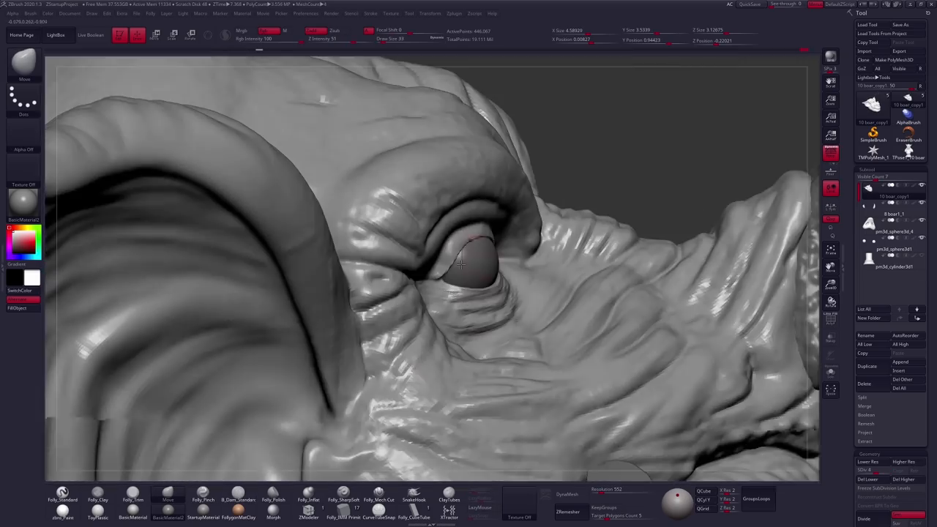